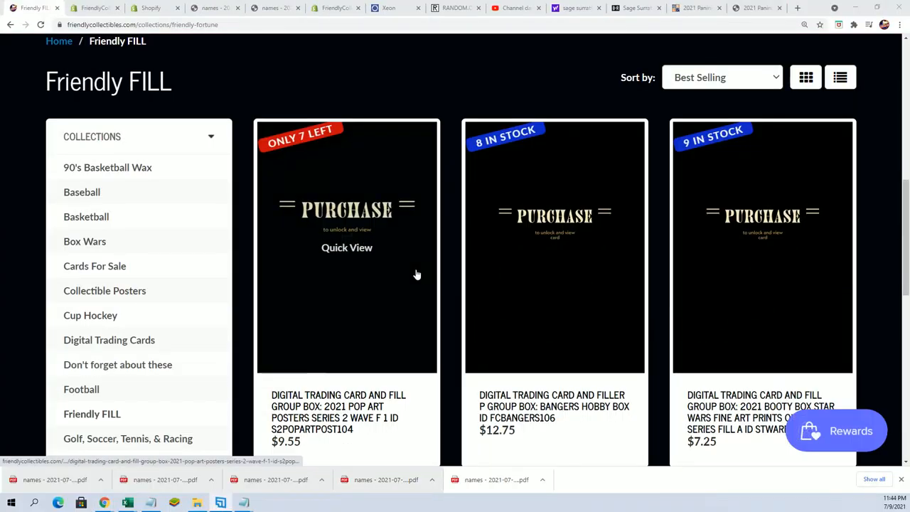
Step: Open the BANGERS HOBBY BOX filler card product from the Friendly FILL collection
scroll("down", 3)
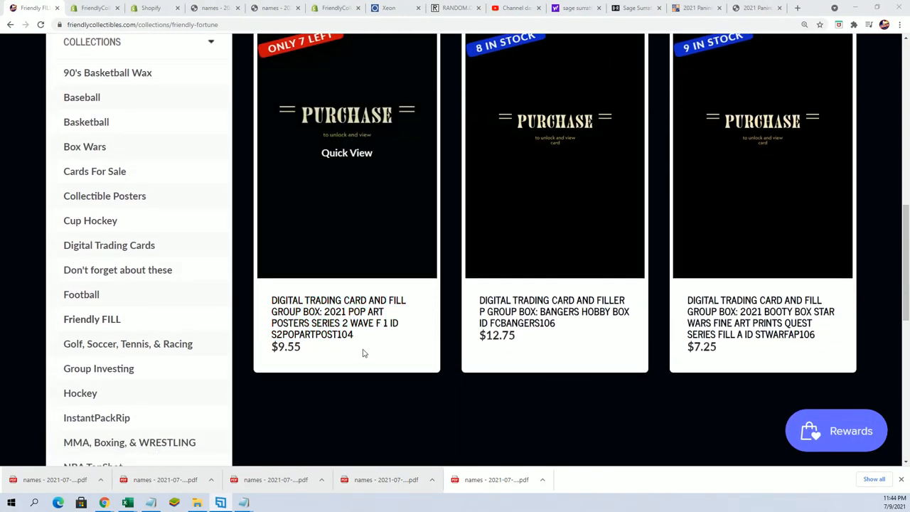
scroll("up", 3)
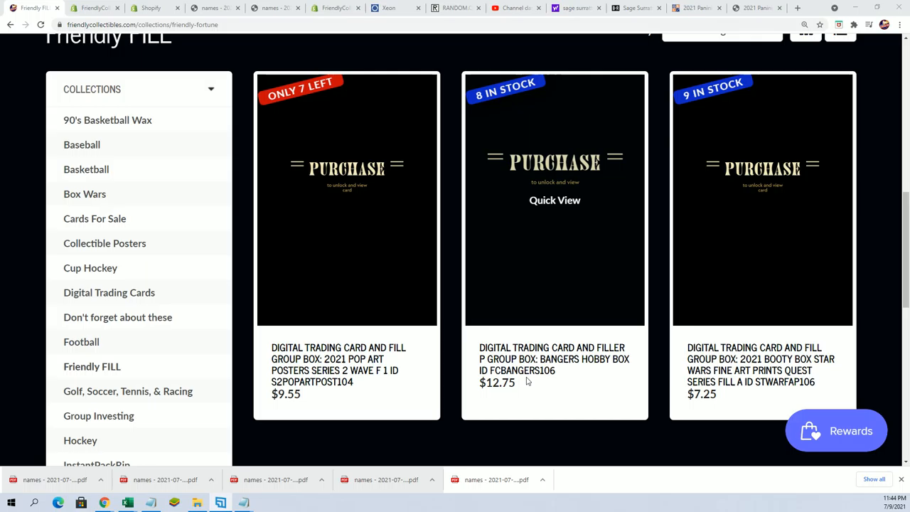
left_click(555, 358)
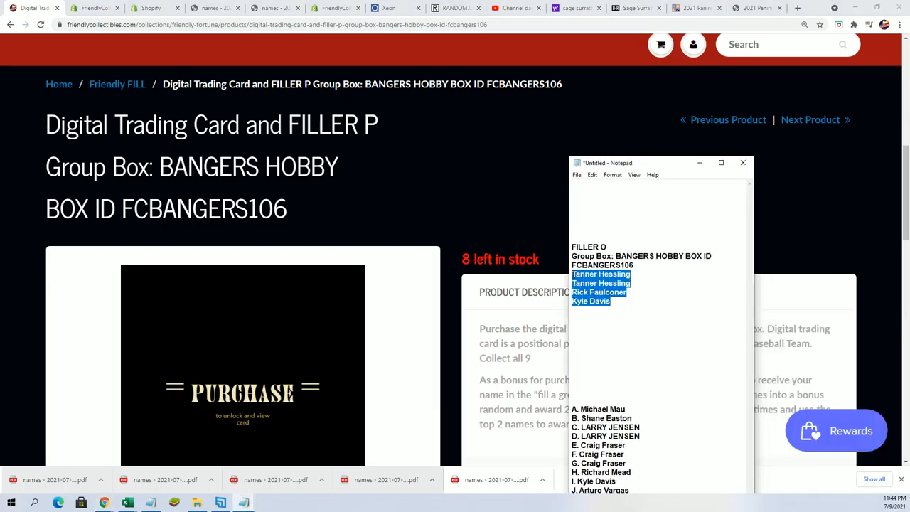
mouse_move(370, 154)
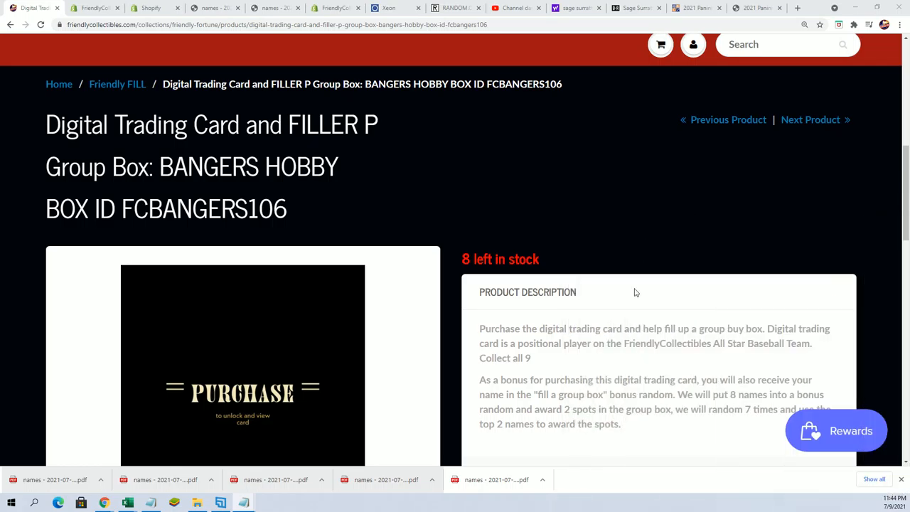
scroll("down", 3)
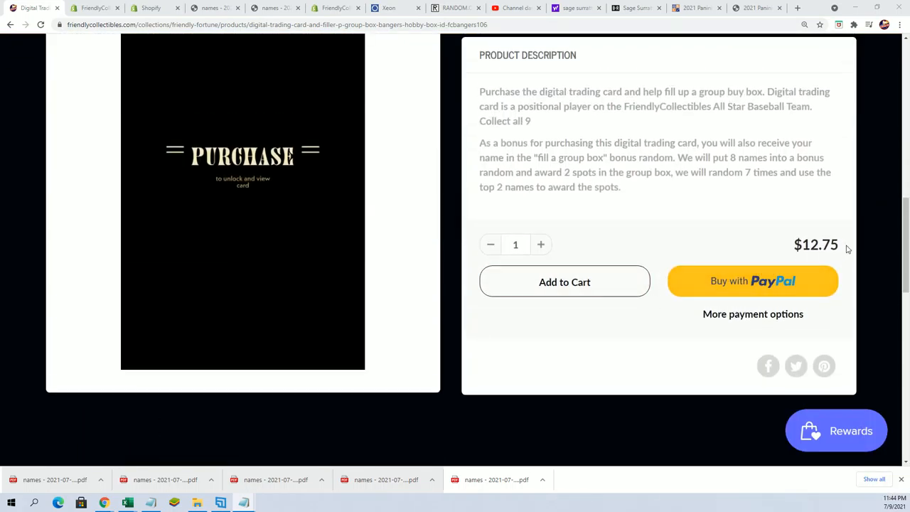
scroll("up", 3)
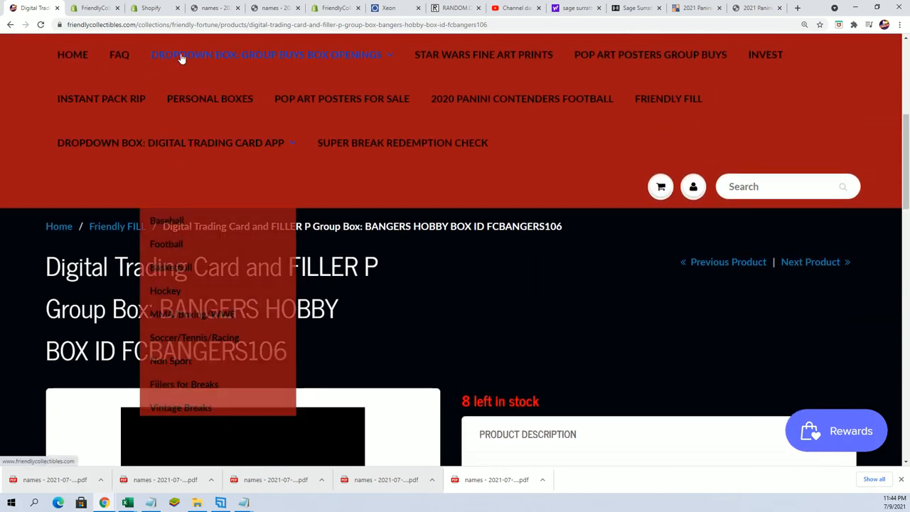
Step: Open the $49.99 division BANGERS hobby box page and reach its FILLER WINNERS A–M list
left_click(166, 219)
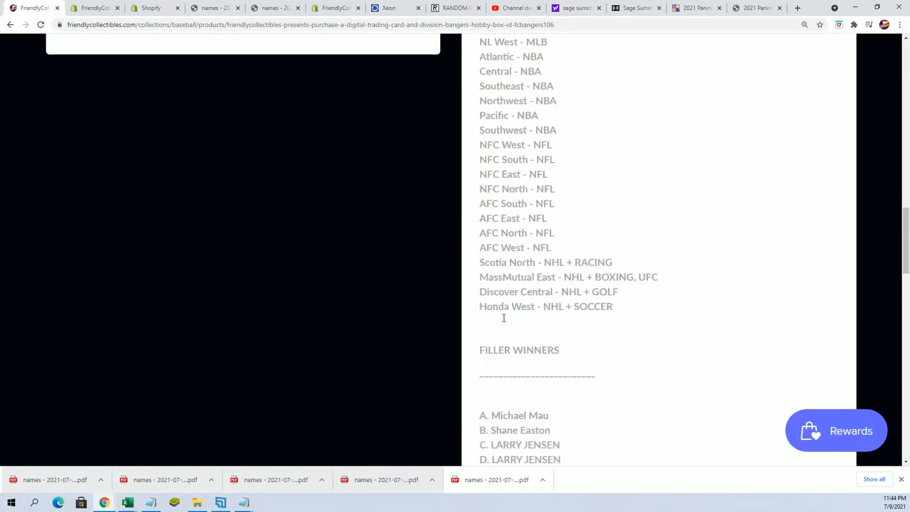
scroll("down", 3)
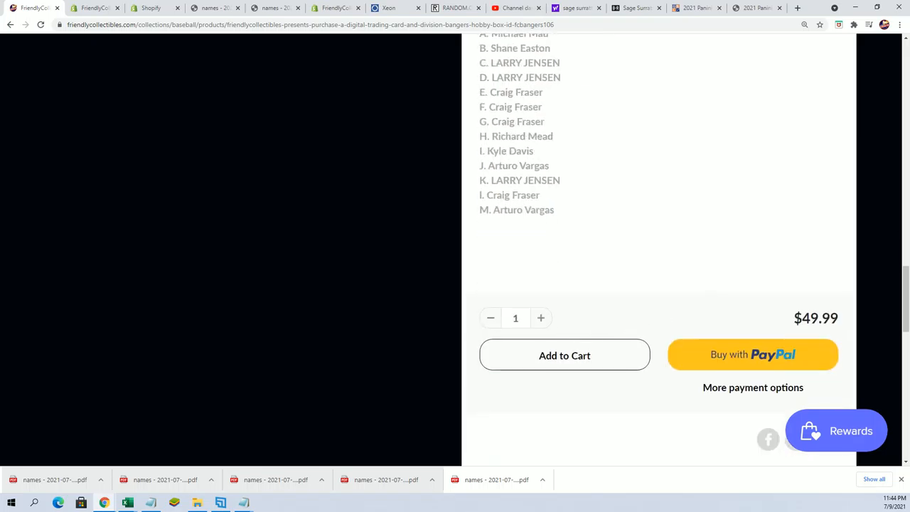
right_click(519, 241)
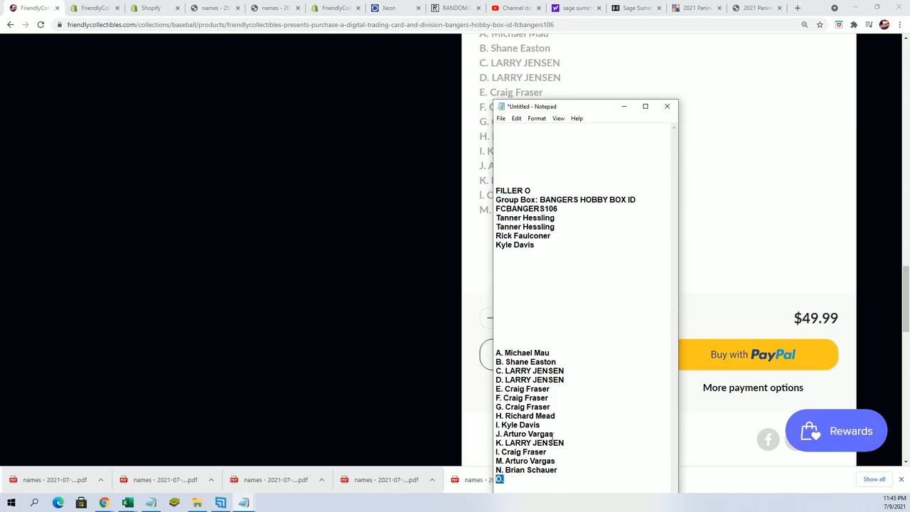
Step: Place the Notepad note beside the winners list and copy the four entrant names
left_click_drag(512, 461, 558, 469)
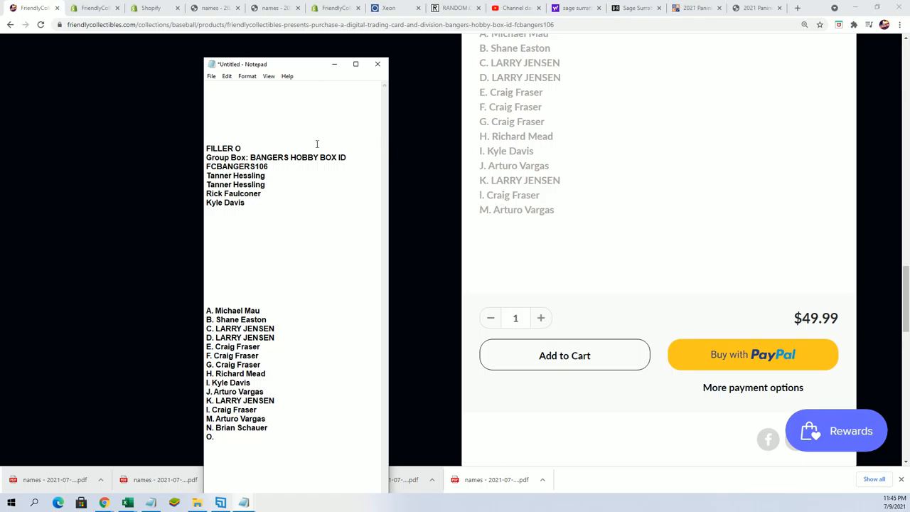
left_click_drag(206, 176, 248, 207)
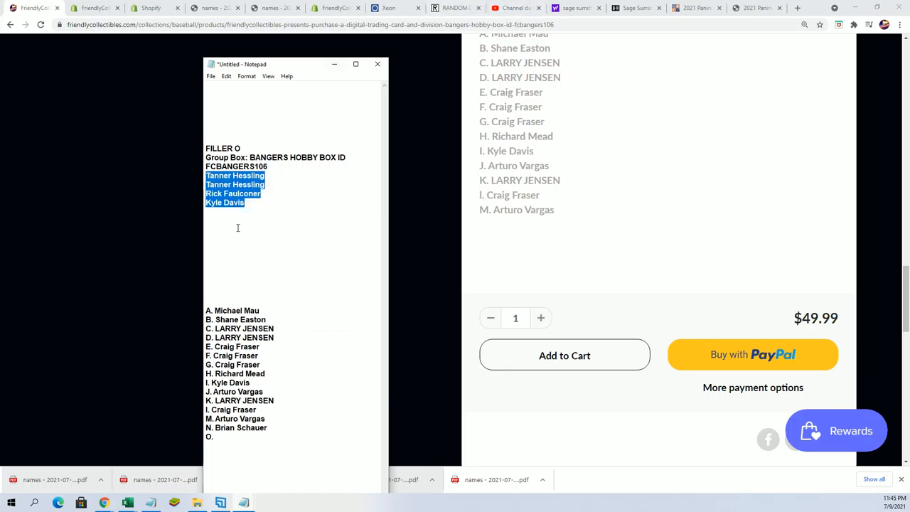
left_click(455, 8)
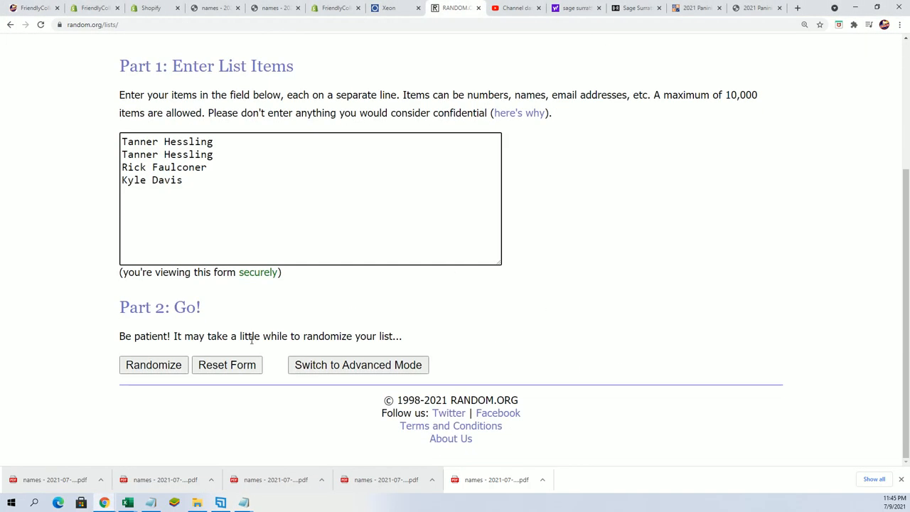
Step: Randomize the four-name entrant list seven times in the List Randomizer
left_click(154, 364)
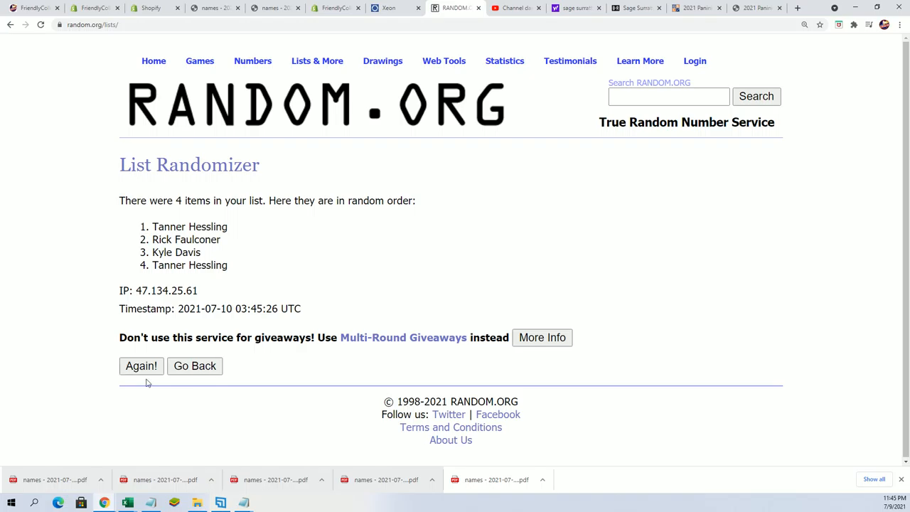
left_click(141, 366)
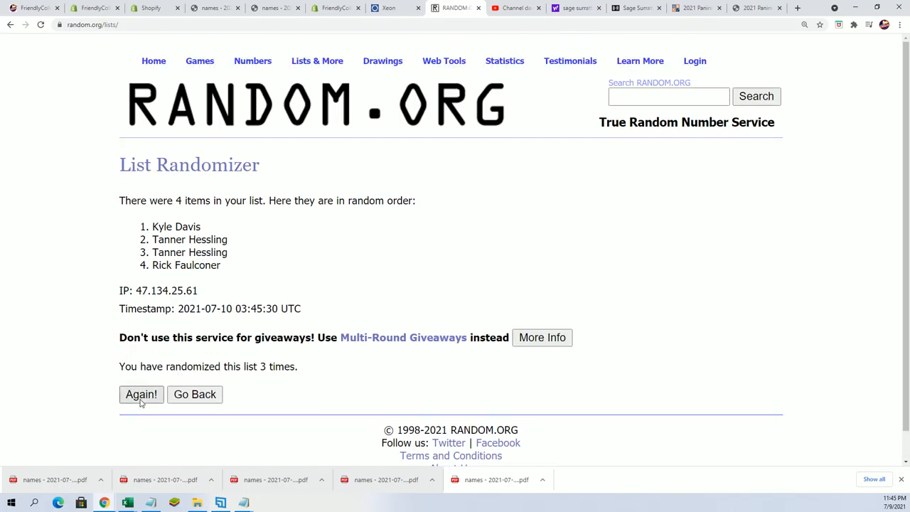
left_click(141, 394)
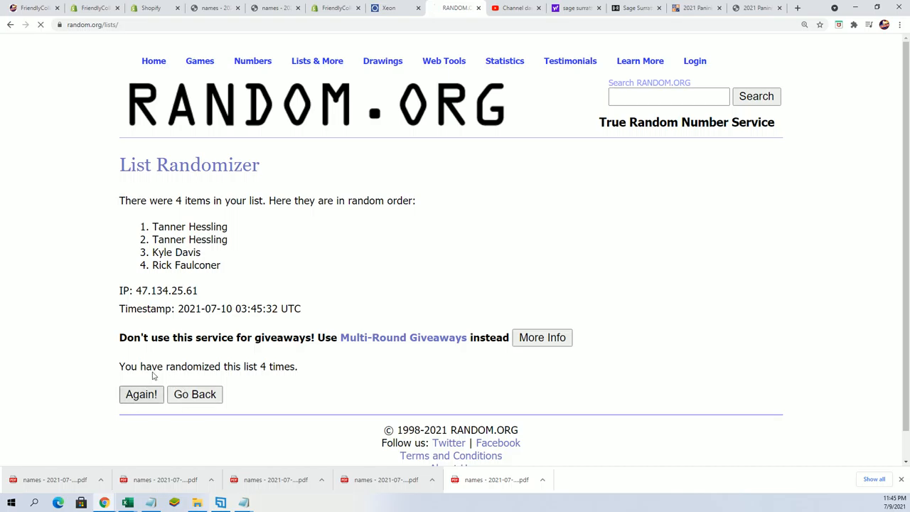
left_click(141, 394)
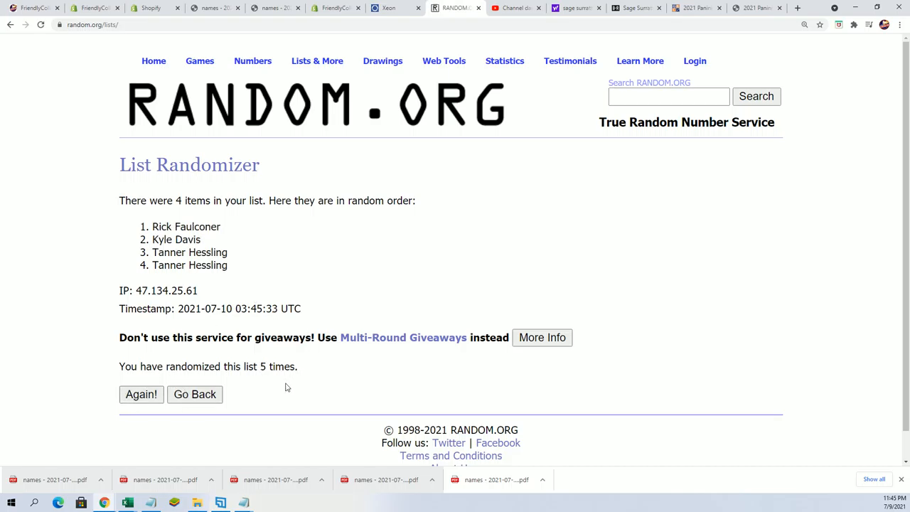
mouse_move(141, 394)
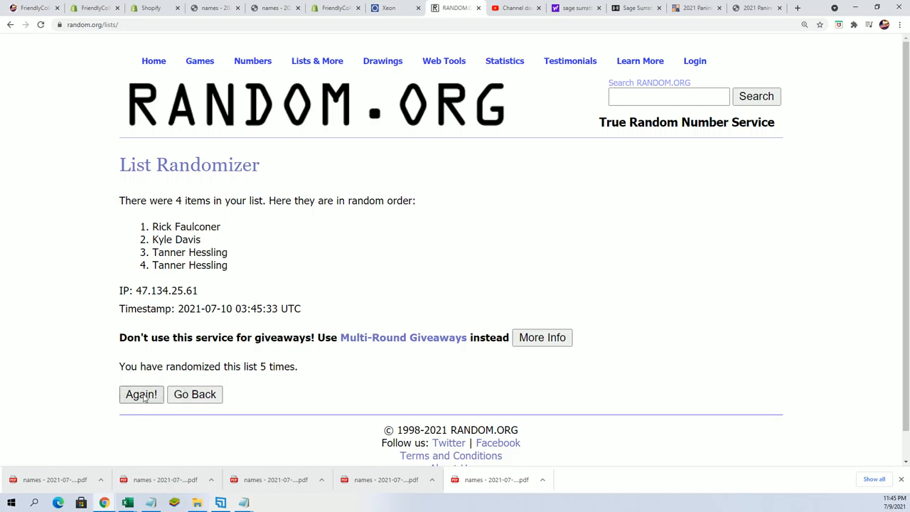
left_click(141, 394)
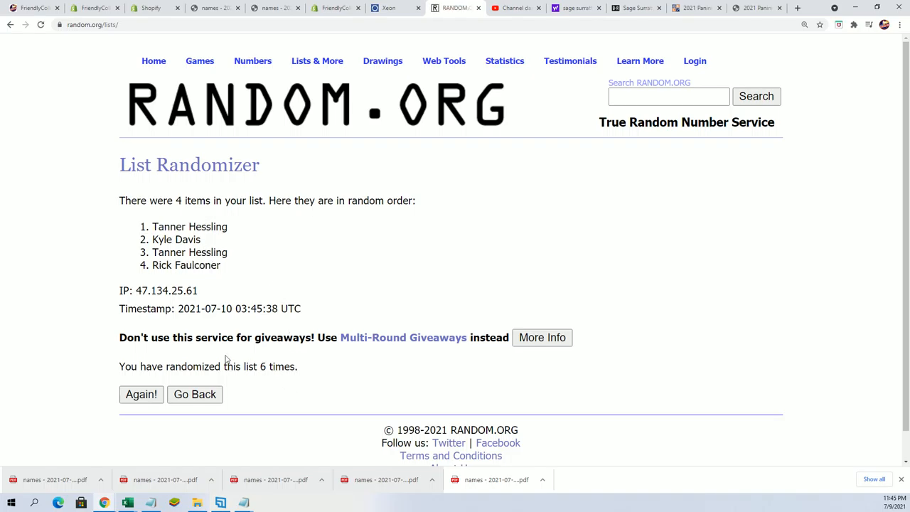
left_click(141, 394)
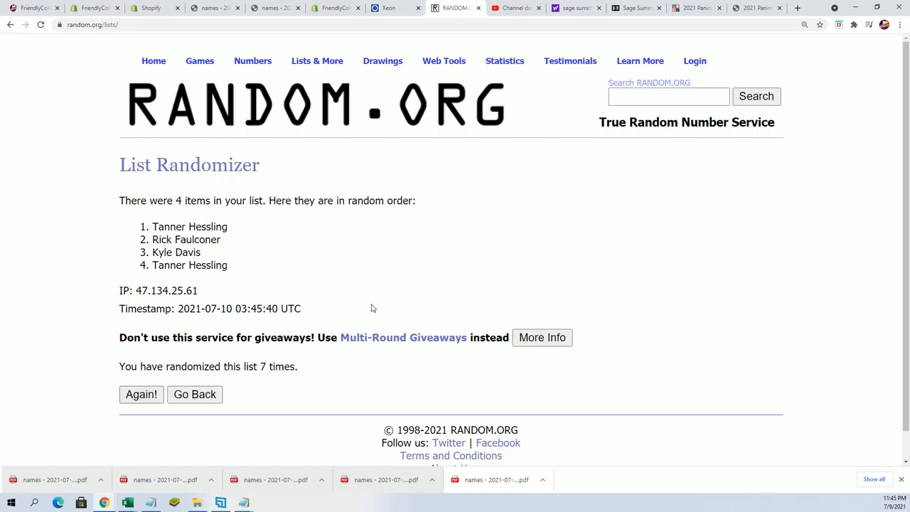
mouse_move(225, 230)
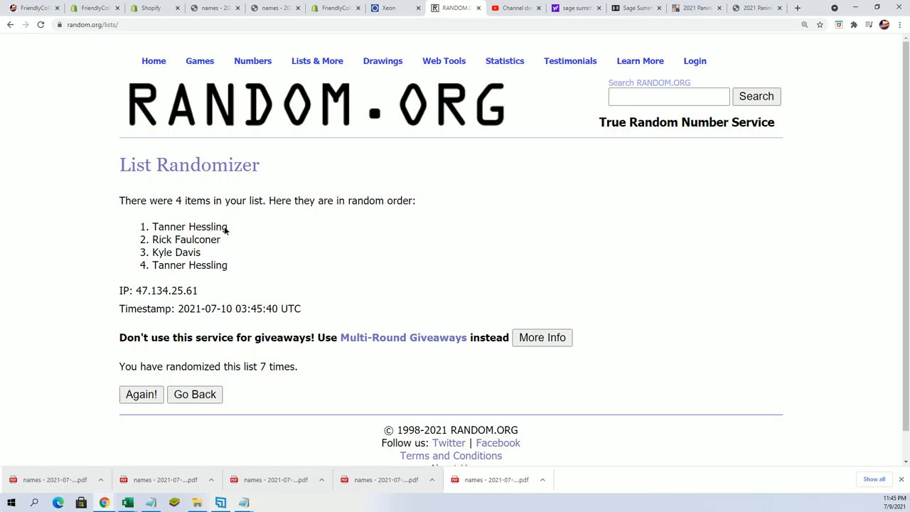
double_click(191, 226)
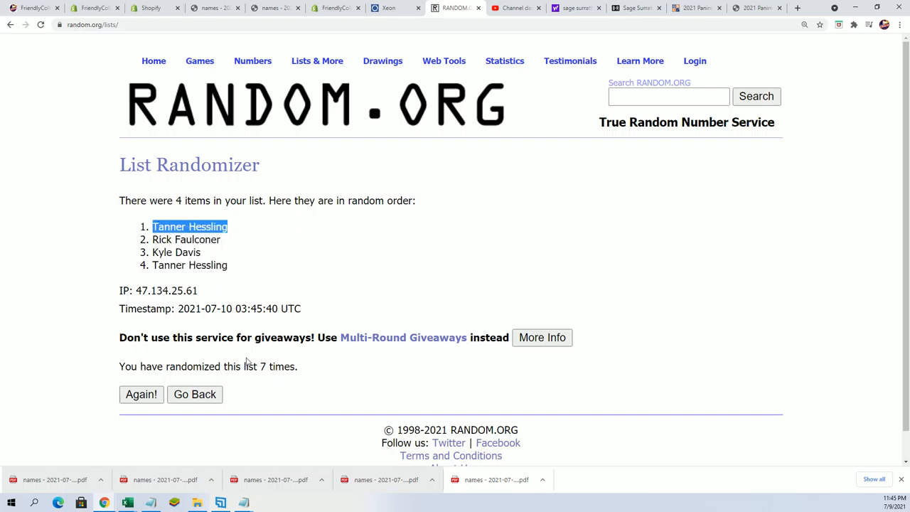